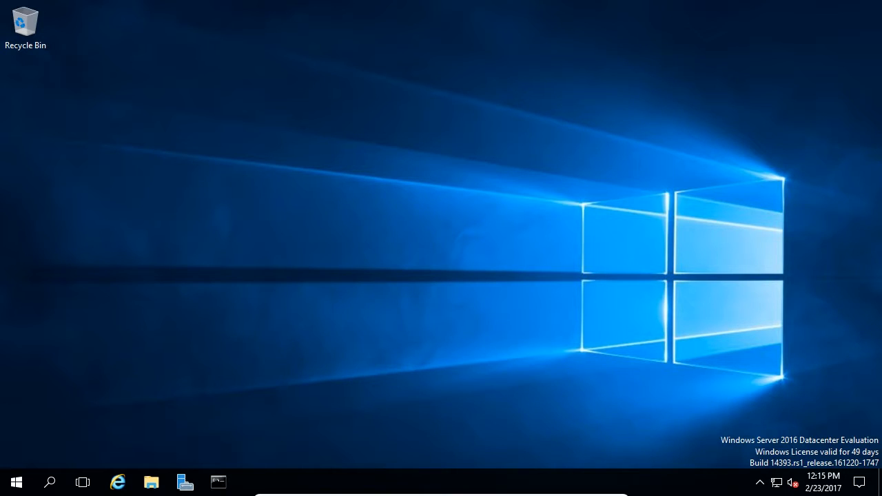
{"action": "mouse_move", "coordinate": [799, 404]}
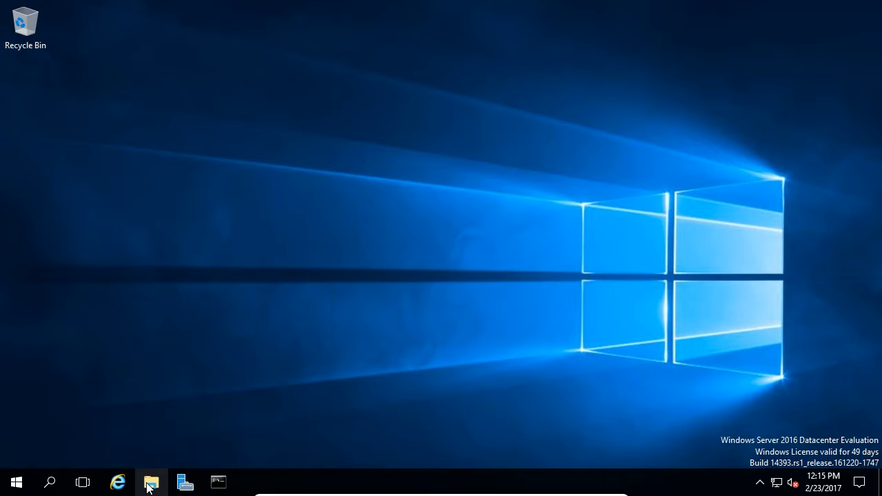
- Browse File Explorer into C:\Windows\System32\drivers\etc and restore the window down
{"action": "left_click", "coordinate": [151, 482]}
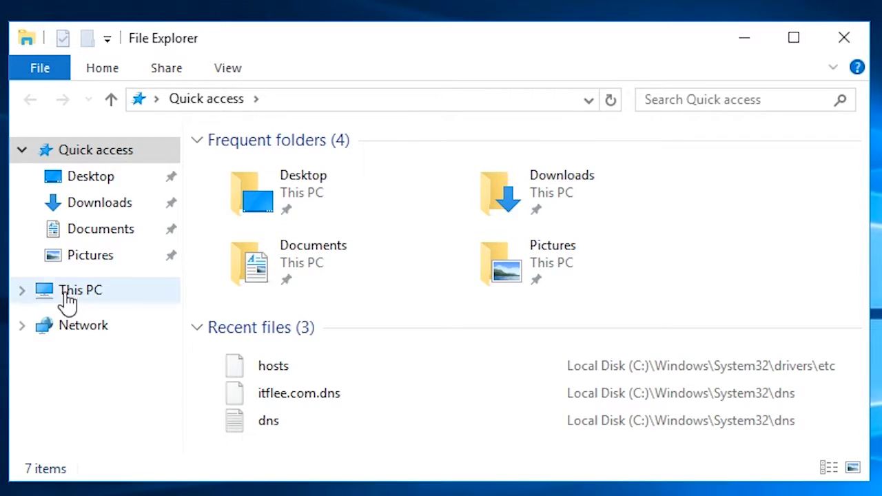
{"action": "left_click", "coordinate": [80, 289]}
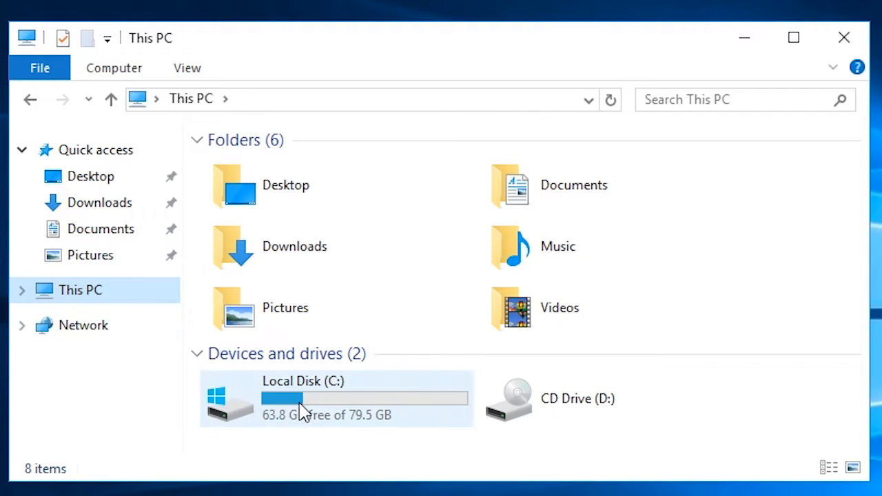
{"action": "double_click", "coordinate": [303, 398]}
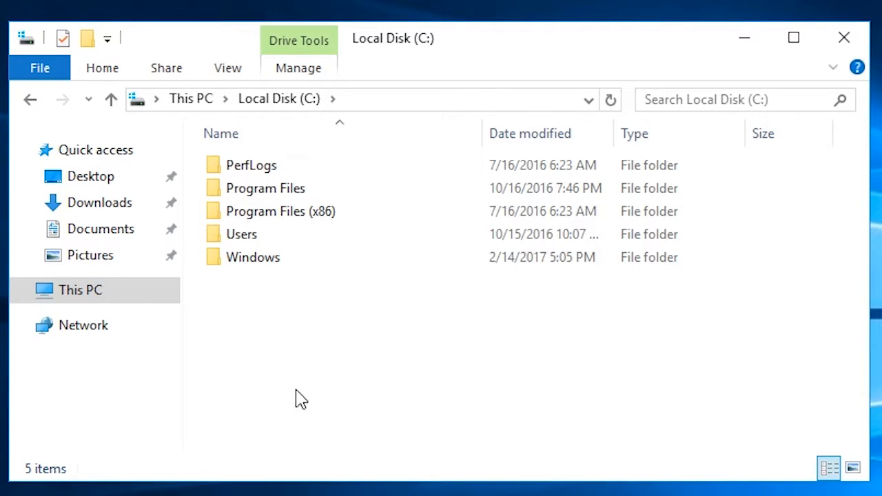
{"action": "double_click", "coordinate": [253, 257]}
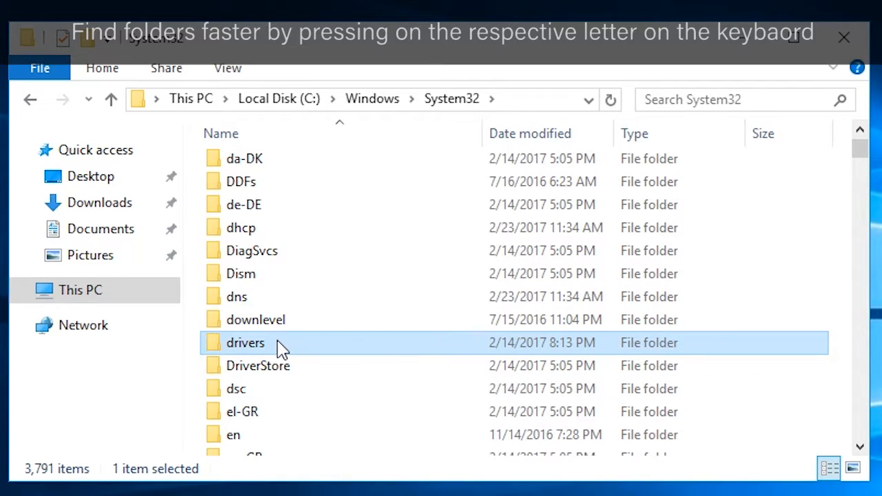
{"action": "double_click", "coordinate": [245, 341]}
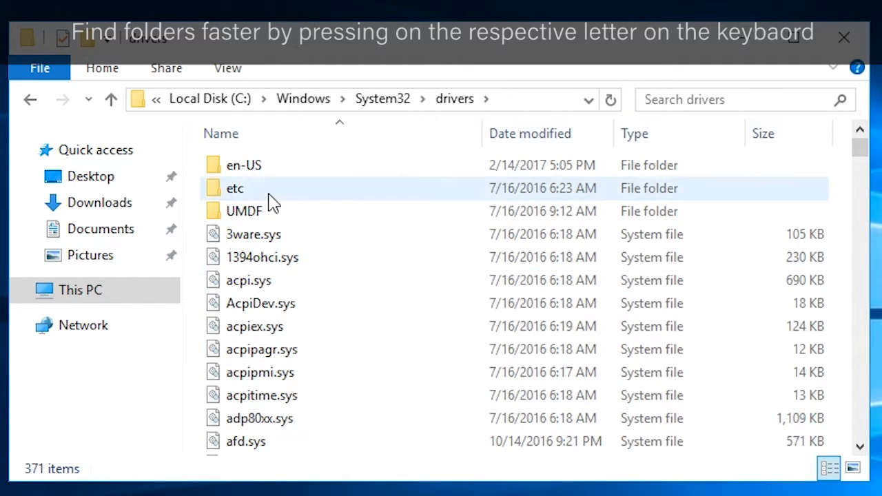
{"action": "double_click", "coordinate": [234, 187]}
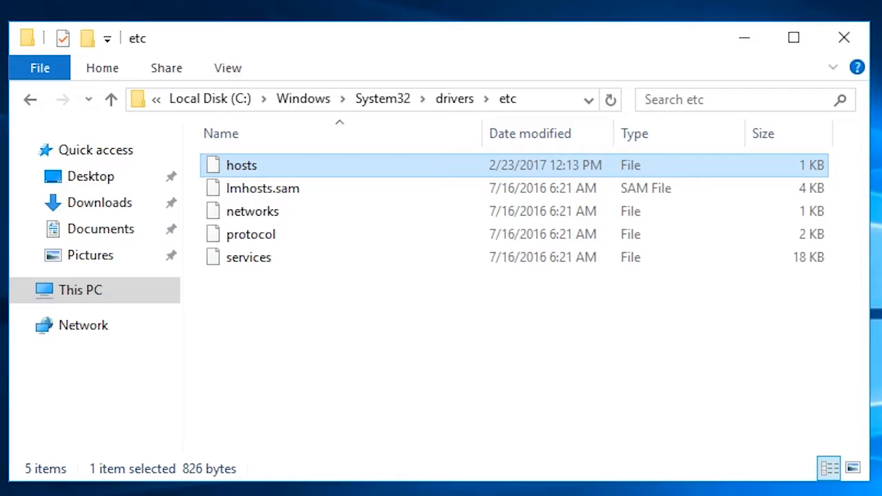
{"action": "left_click", "coordinate": [794, 38]}
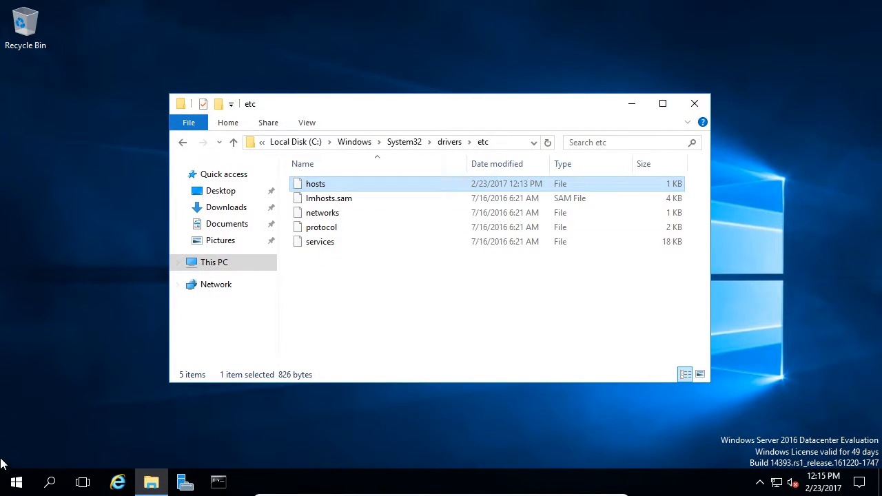
- Search Start for notepad and run Notepad as administrator
{"action": "left_click", "coordinate": [17, 482]}
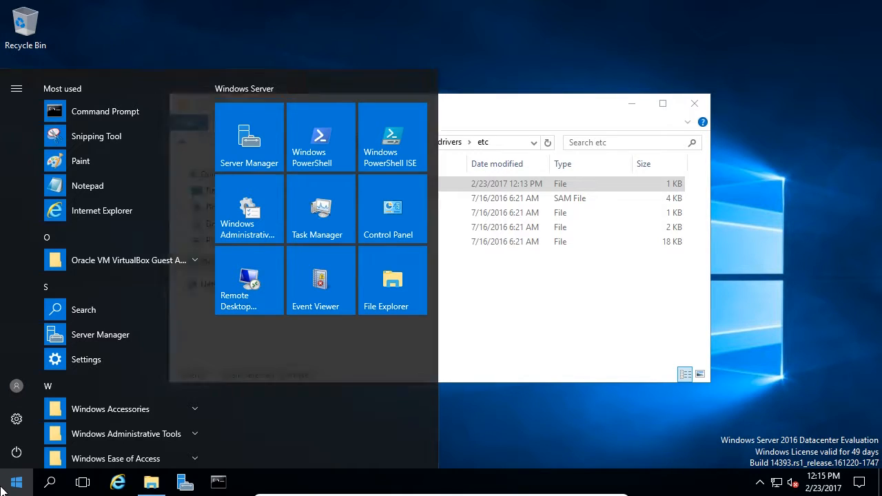
{"action": "type", "text": "notepad"}
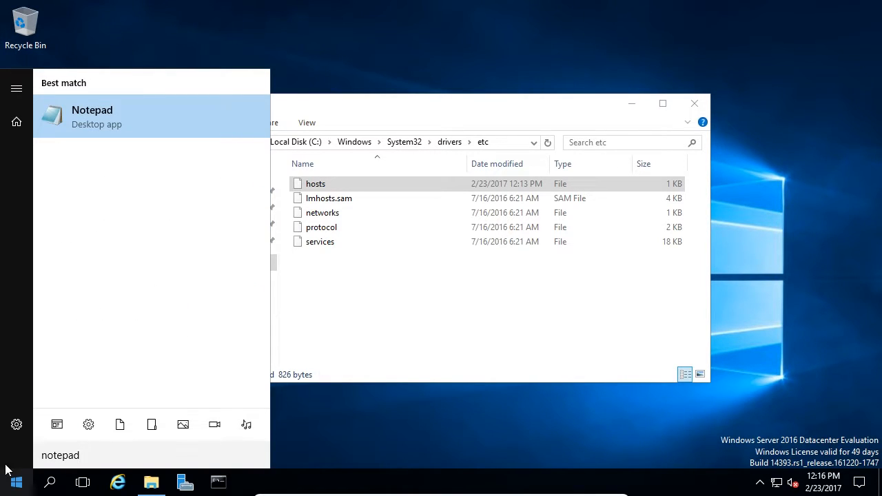
{"action": "right_click", "coordinate": [91, 116]}
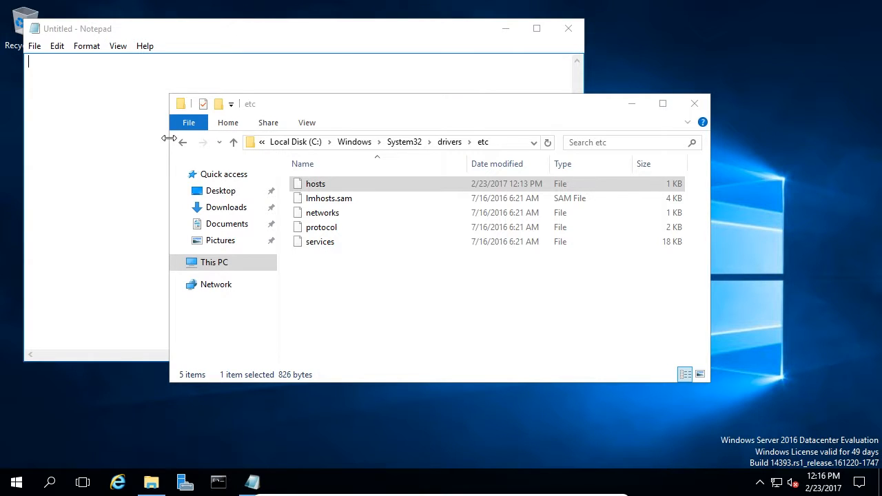
- Load the hosts file from the etc folder into the elevated Notepad
{"action": "left_click", "coordinate": [314, 183]}
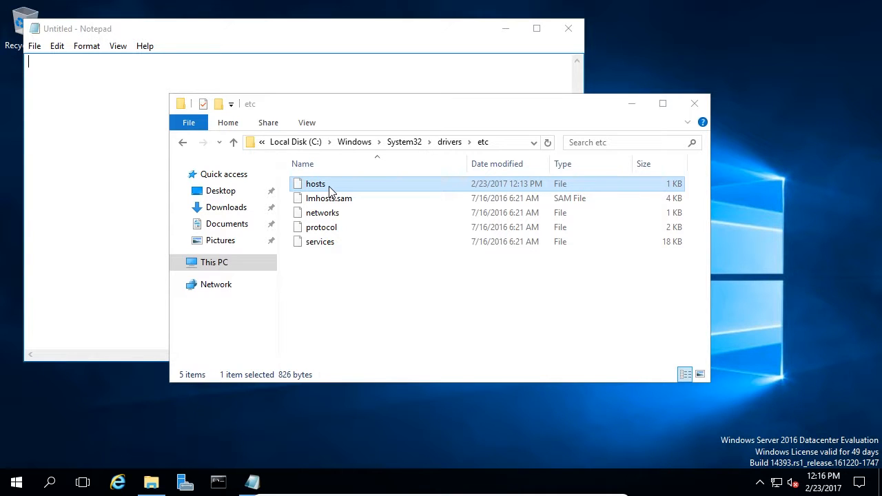
{"action": "double_click", "coordinate": [314, 183]}
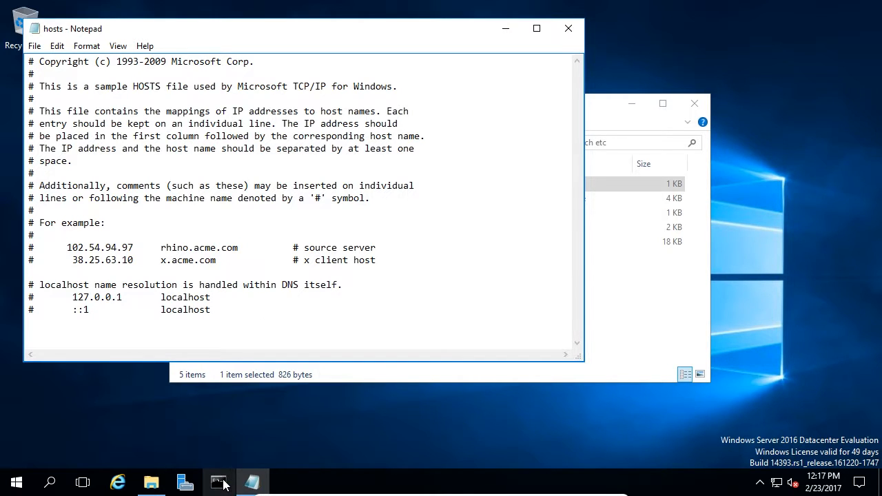
- Run ping mytestentry in the admin Command Prompt and see the host name not found
{"action": "left_click", "coordinate": [219, 481]}
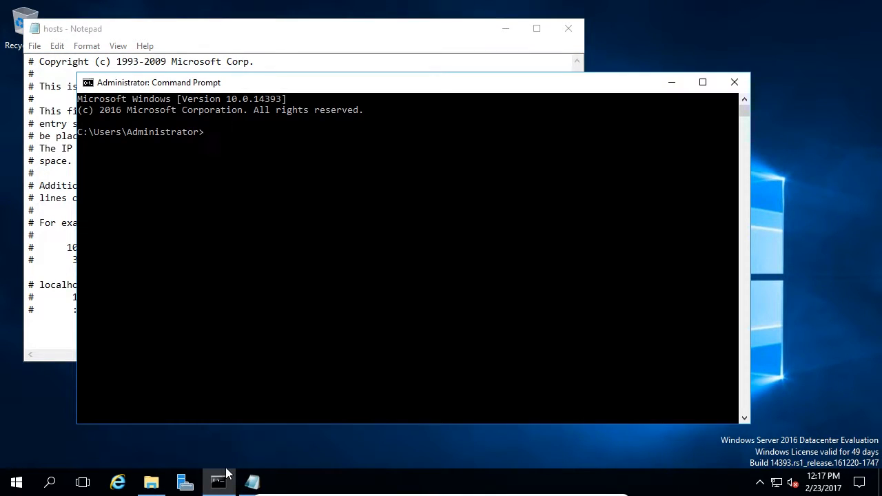
{"action": "type", "text": "ping mytest"}
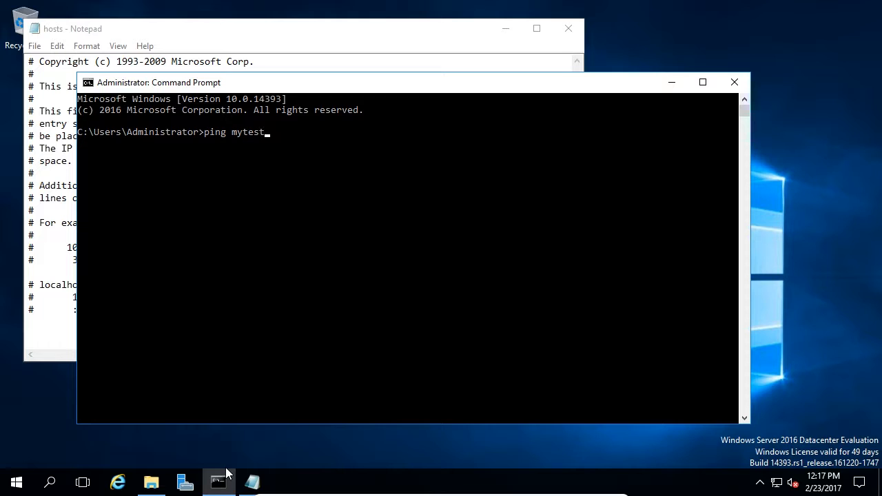
{"action": "type", "text": "entry"}
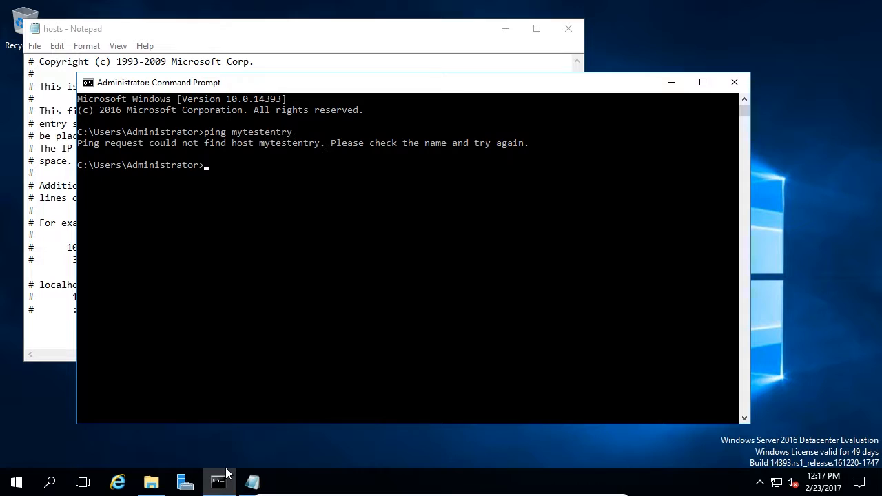
{"action": "mouse_move", "coordinate": [253, 208]}
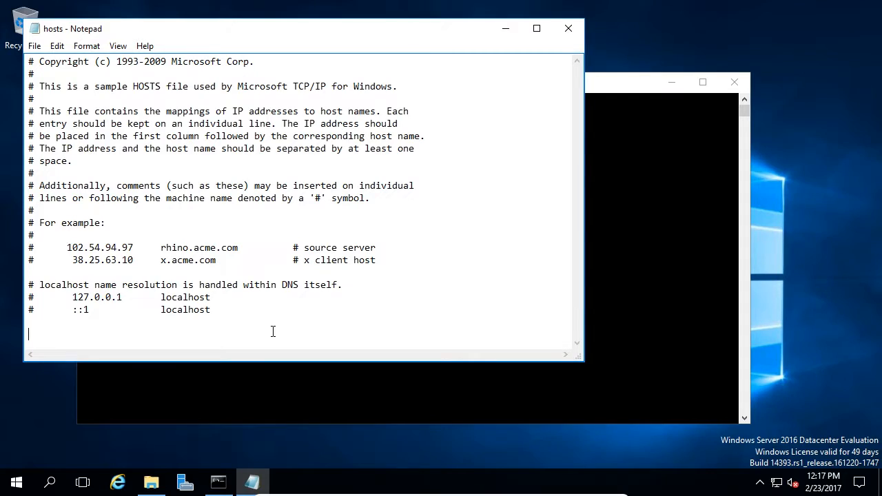
- Append the line "127.0.0.1 mytestentry" to the hosts file and return to the prompt
{"action": "type", "text": "12"}
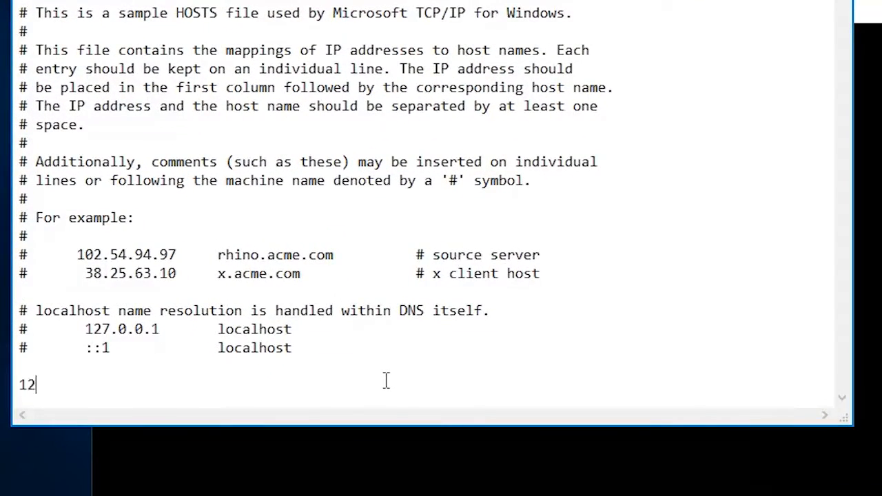
{"action": "type", "text": "7.0.0"}
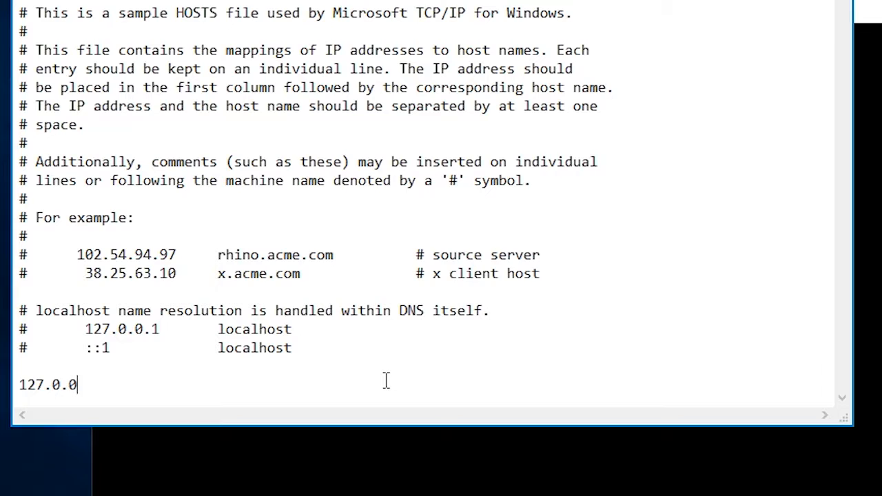
{"action": "type", "text": "1"}
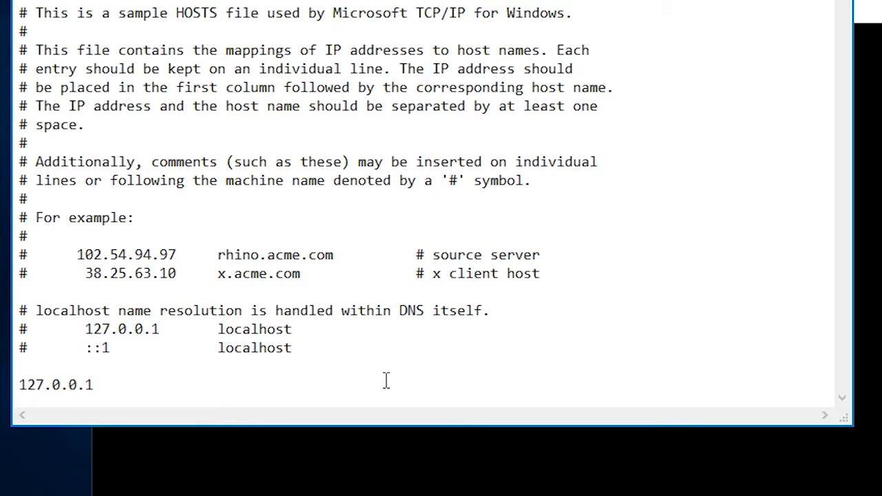
{"action": "type", "text": "\" \""}
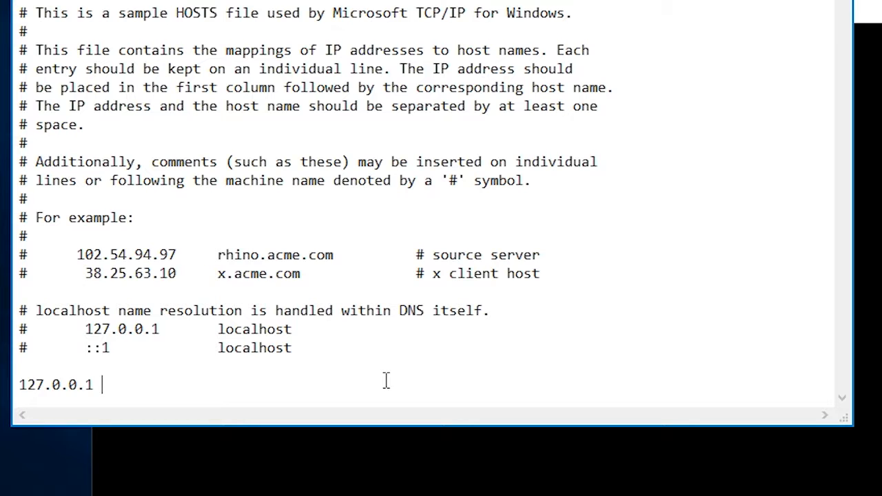
{"action": "type", "text": "myt"}
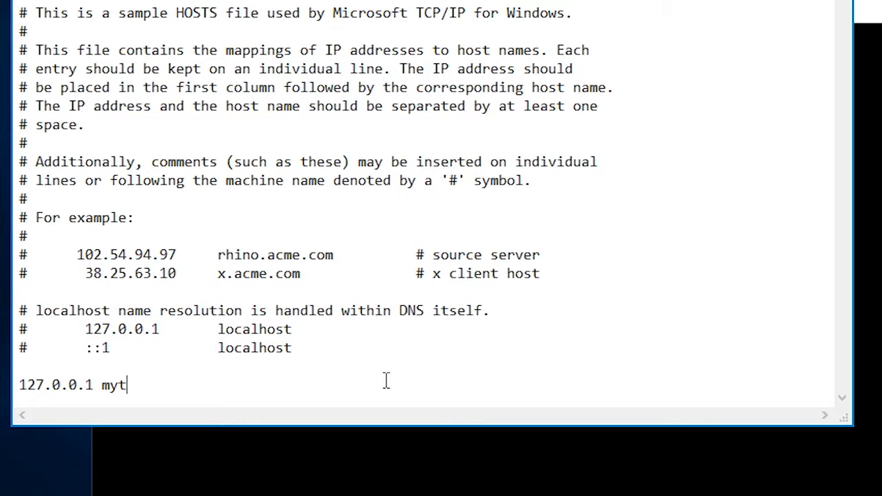
{"action": "type", "text": "estentry"}
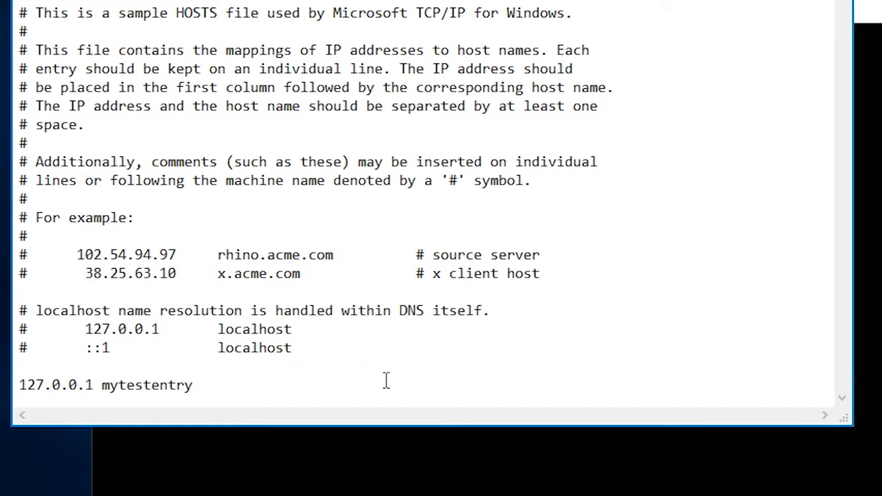
{"action": "left_click", "coordinate": [34, 47]}
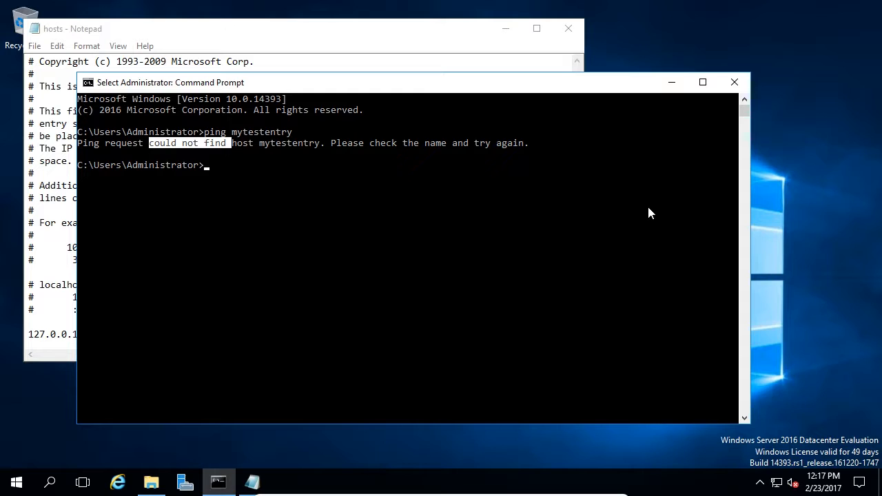
- Ping mytestentry to get replies from 127.0.0.1, then delete that hosts line and close the file
{"action": "type", "text": "ping mytestentry"}
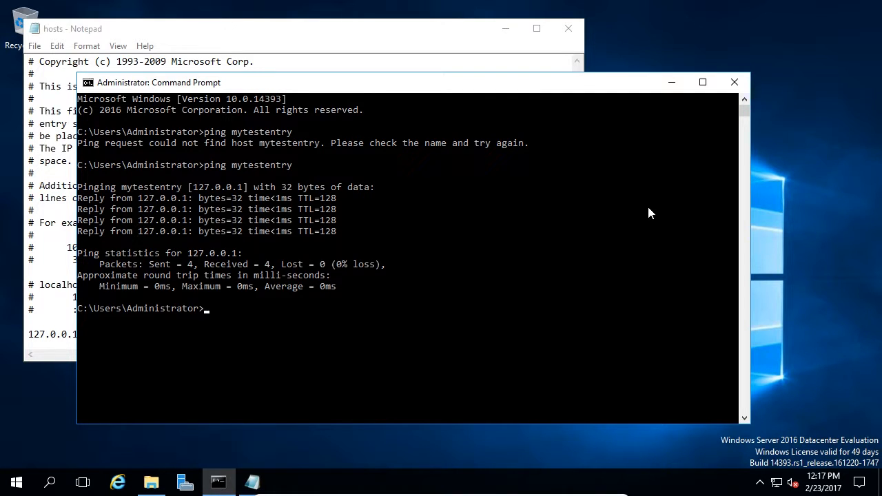
{"action": "mouse_move", "coordinate": [578, 203]}
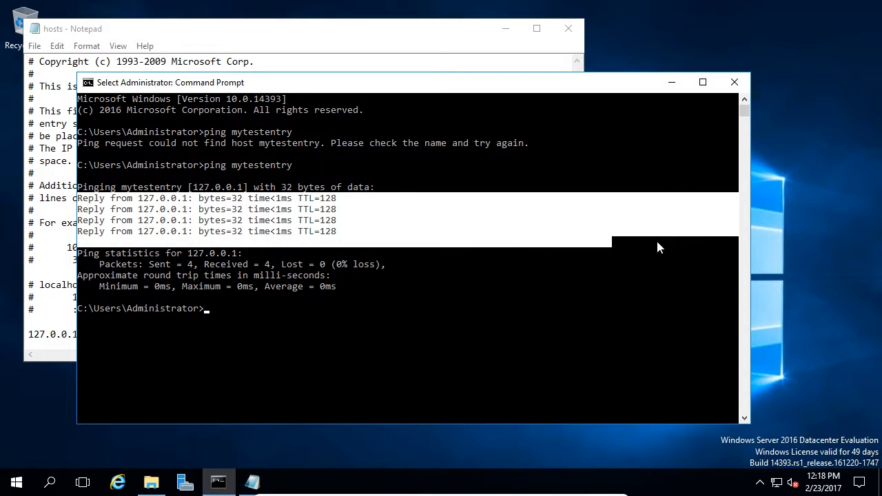
{"action": "mouse_move", "coordinate": [586, 237]}
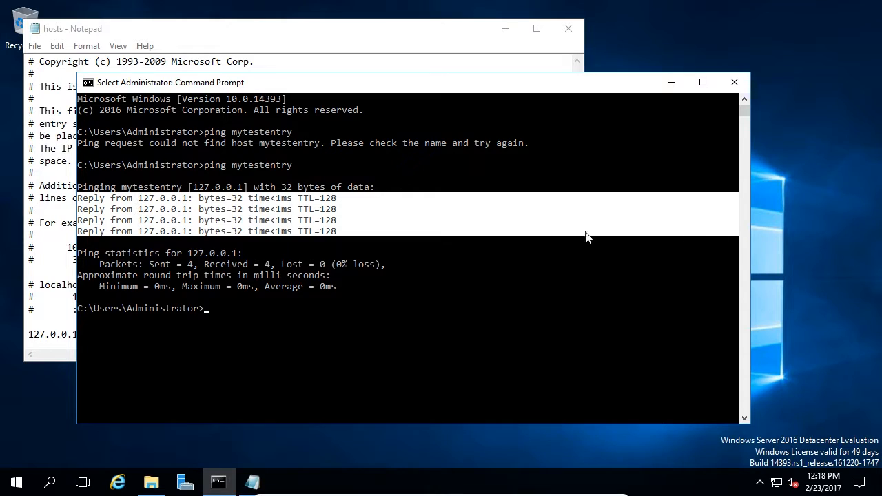
{"action": "mouse_move", "coordinate": [405, 222]}
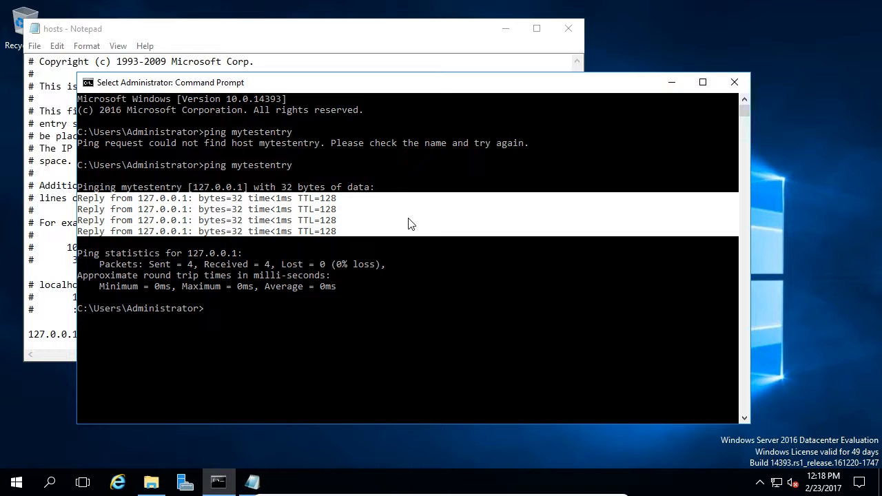
{"action": "mouse_move", "coordinate": [367, 202]}
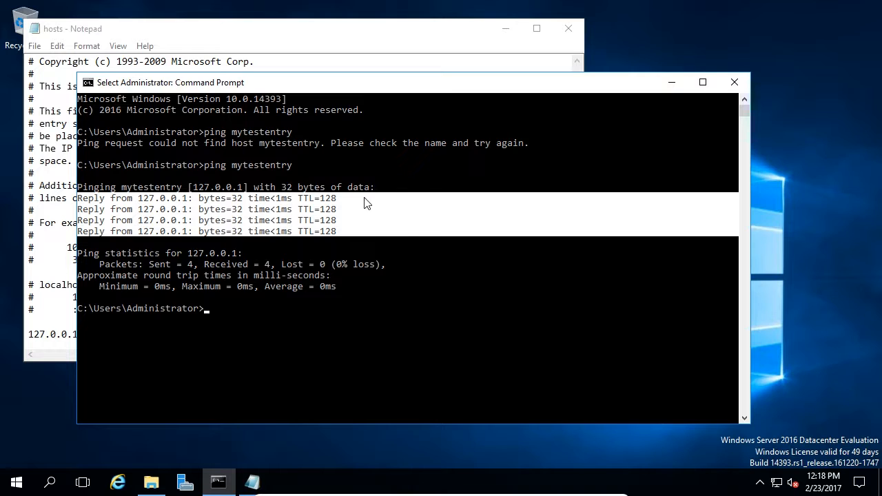
{"action": "mouse_move", "coordinate": [329, 39]}
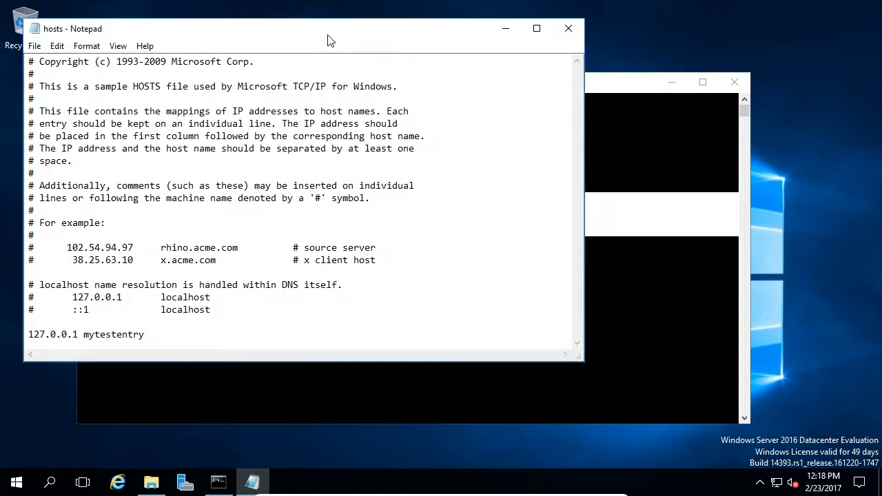
{"action": "left_click_drag", "start_coordinate": [47, 335], "coordinate": [144, 335]}
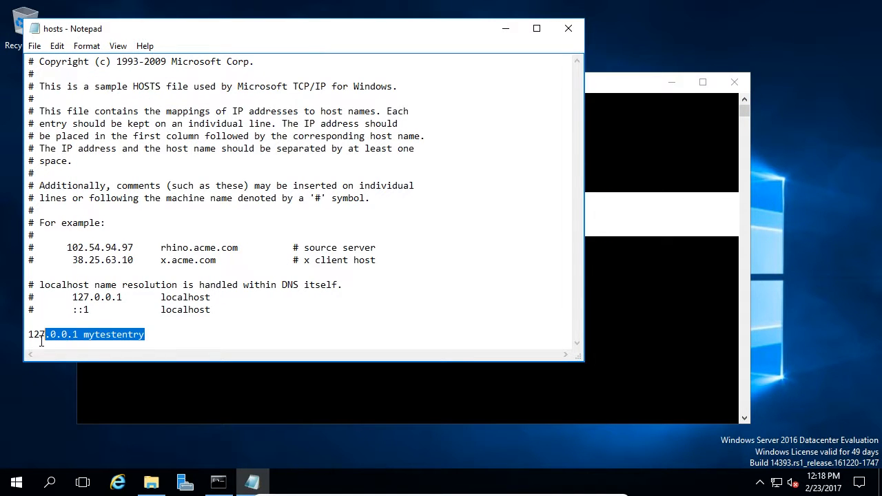
{"action": "key", "text": "Delete"}
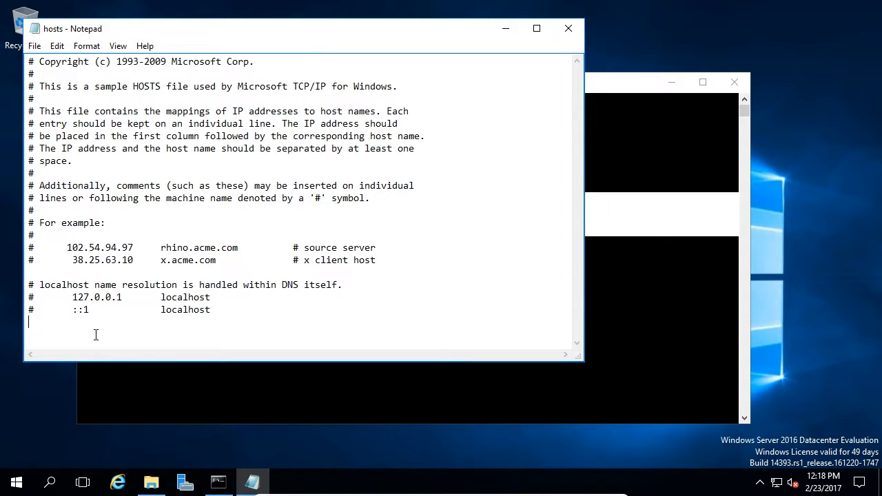
{"action": "left_click", "coordinate": [33, 46]}
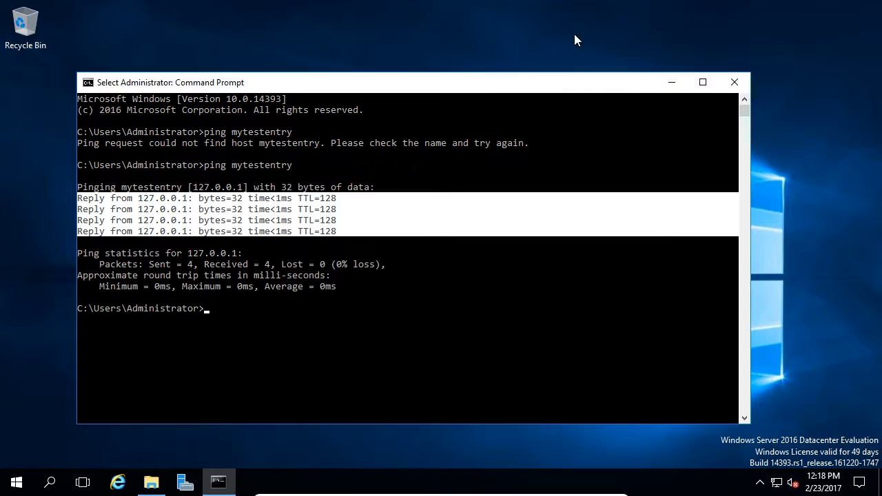
- Type ping mytestentry at the prompt, ready to rerun
{"action": "type", "text": "ping mytestentry"}
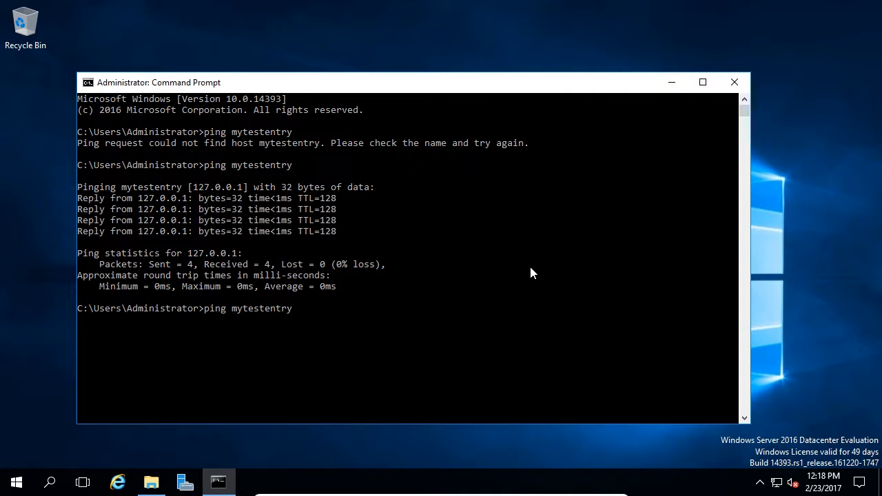